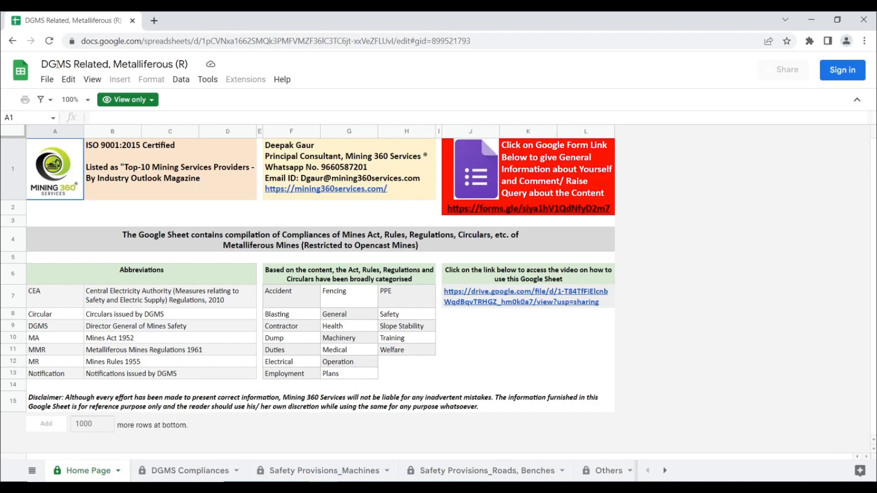
mouse_move(306, 257)
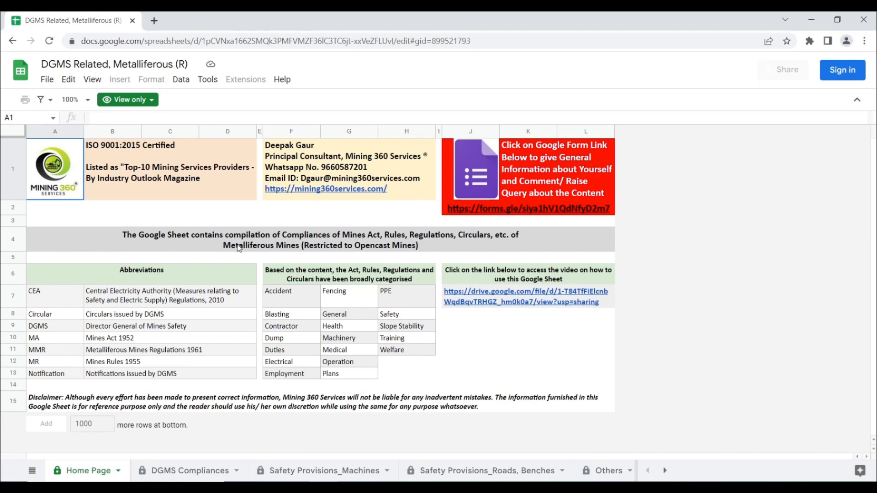
- Browse the DGMS Compliances sheet, then move to Safety Provisions_Machines
click(189, 470)
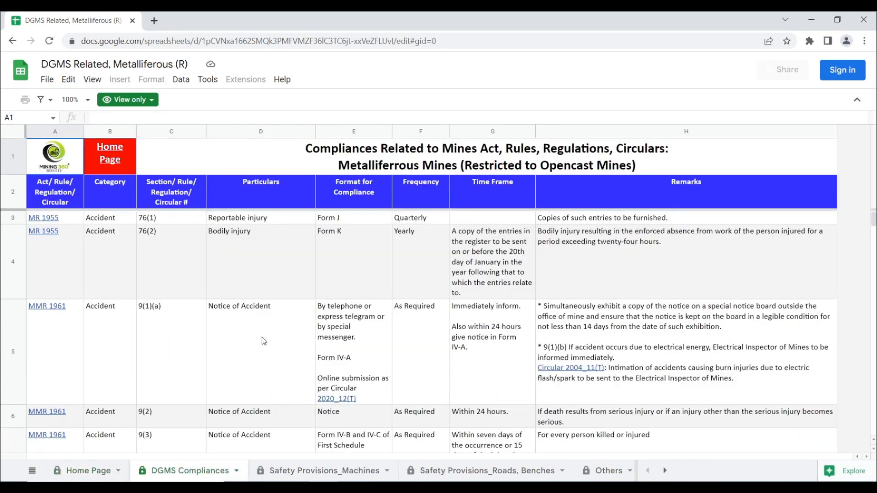
scroll(down, 3)
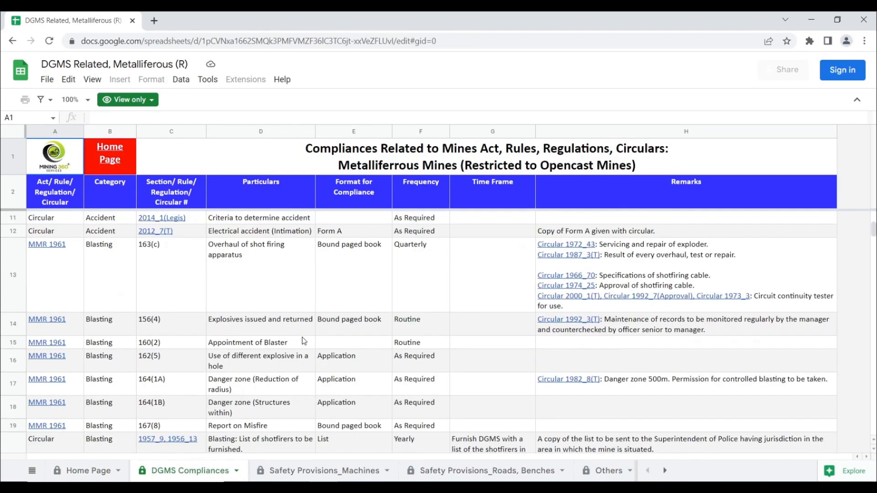
scroll(down, 3)
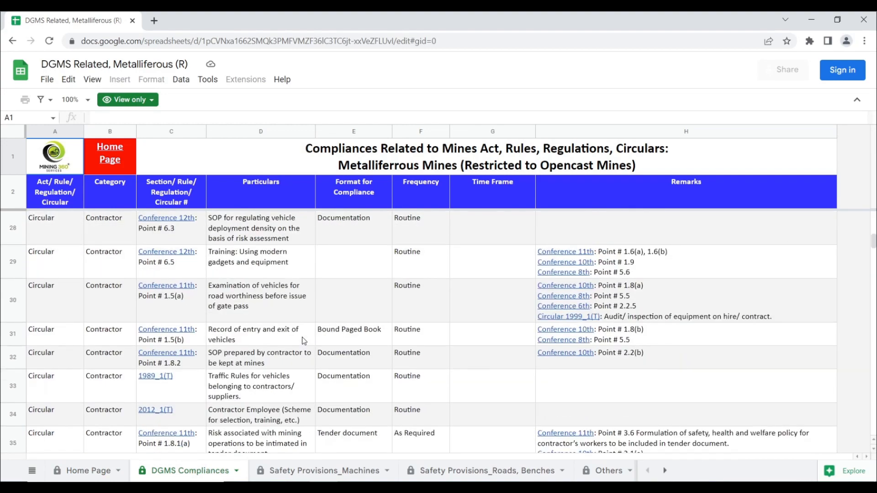
scroll(down, 3)
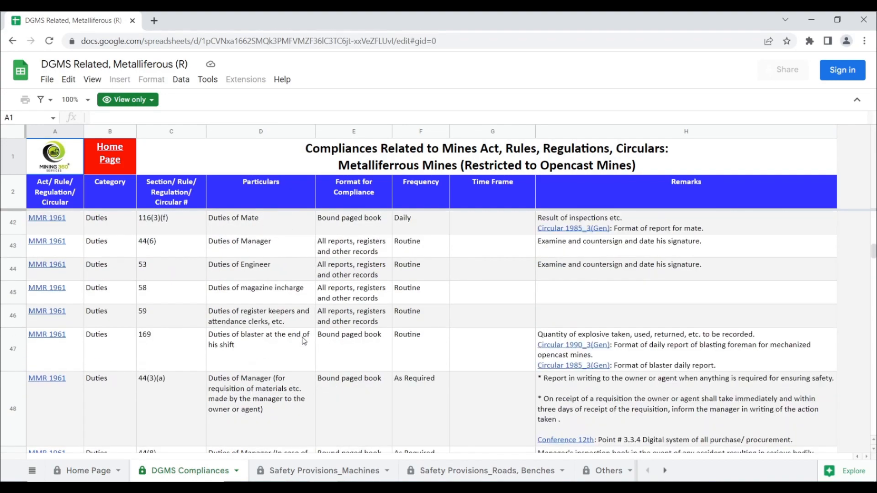
scroll(down, 3)
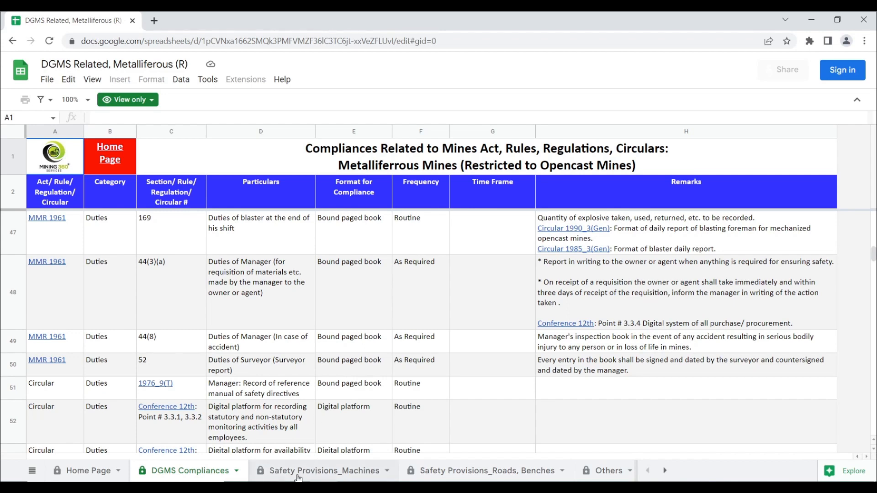
click(319, 471)
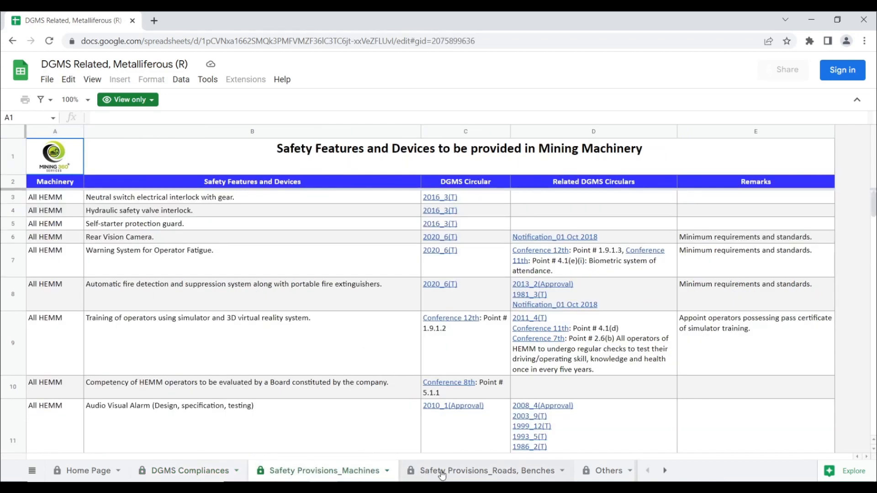
- View the Safety Provisions_Roads, Benches and Others sheets, then return to Home Page
click(481, 470)
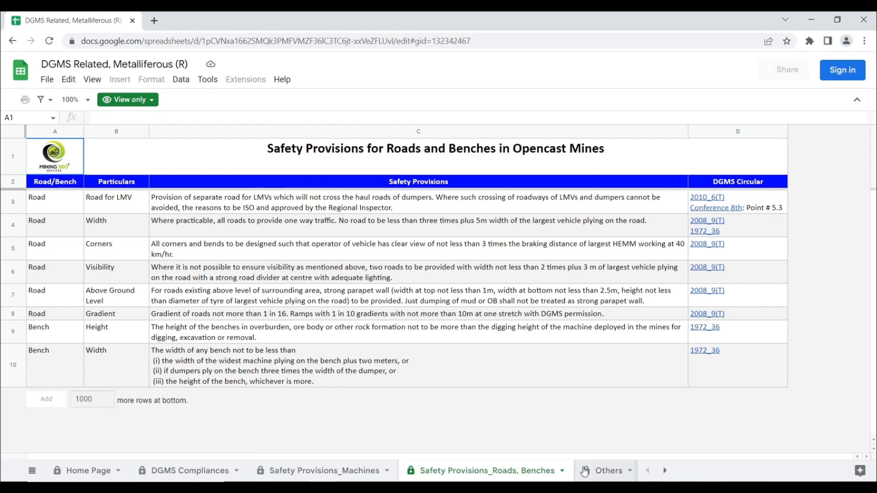
click(603, 470)
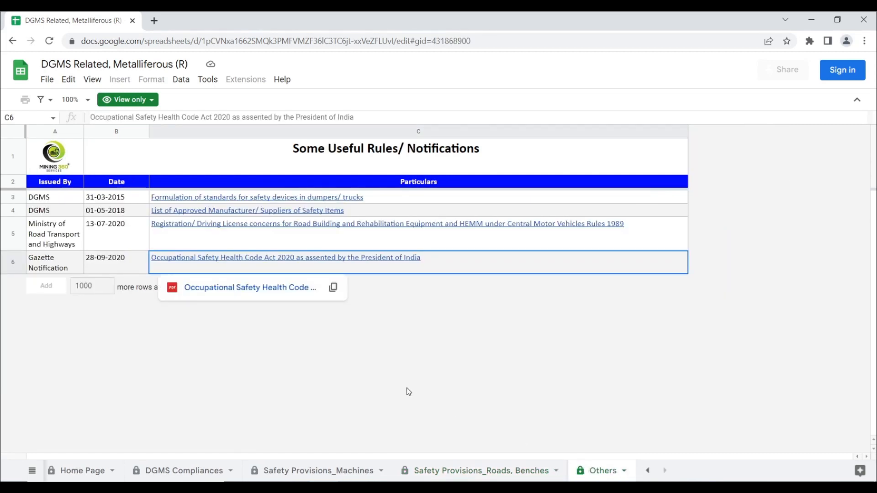
mouse_move(552, 325)
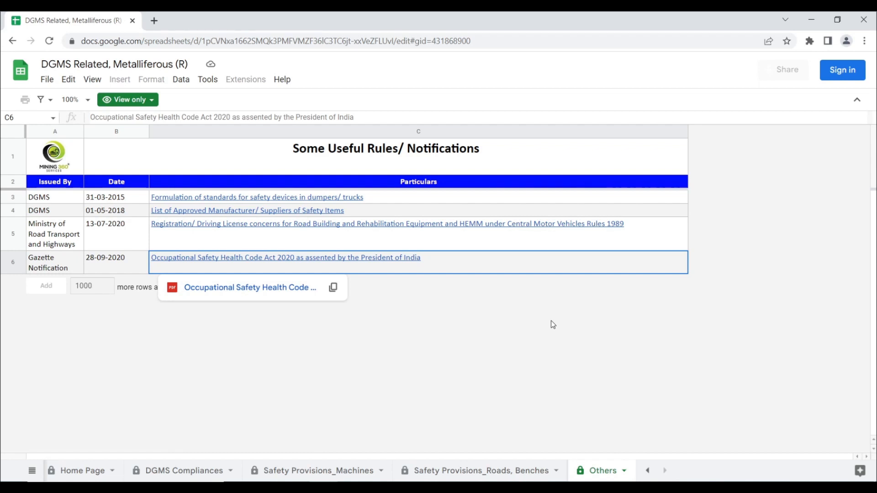
click(82, 470)
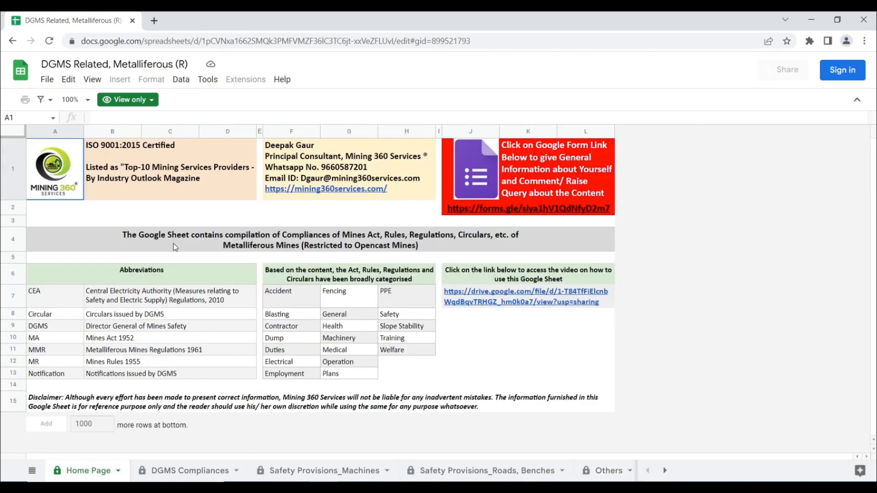
mouse_move(514, 209)
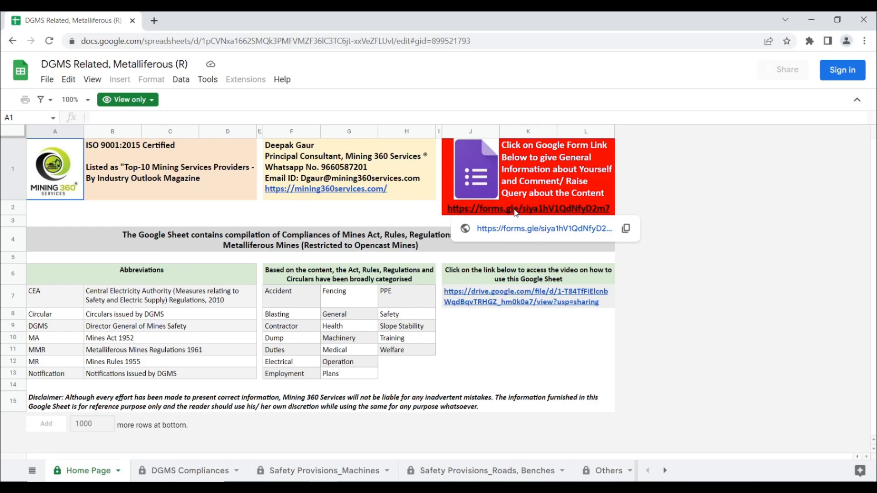
- Open the forms.gle feedback form, scroll through it, and return to the spreadsheet
click(527, 209)
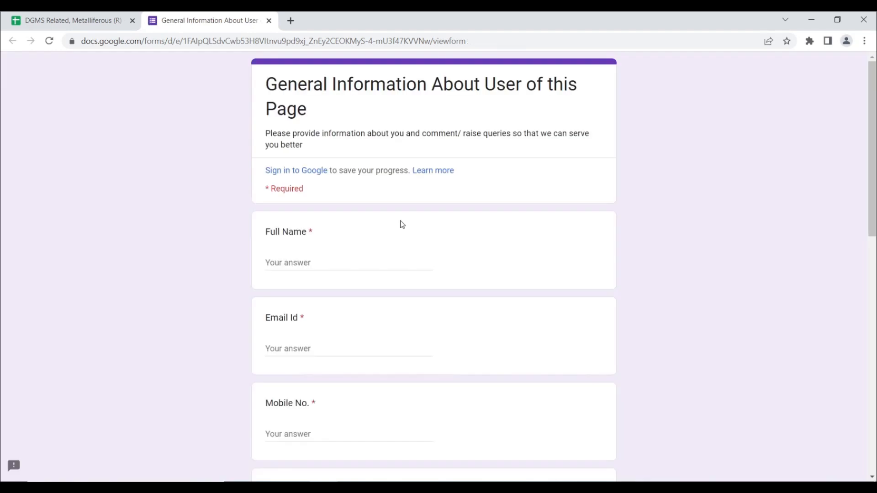
scroll(down, 3)
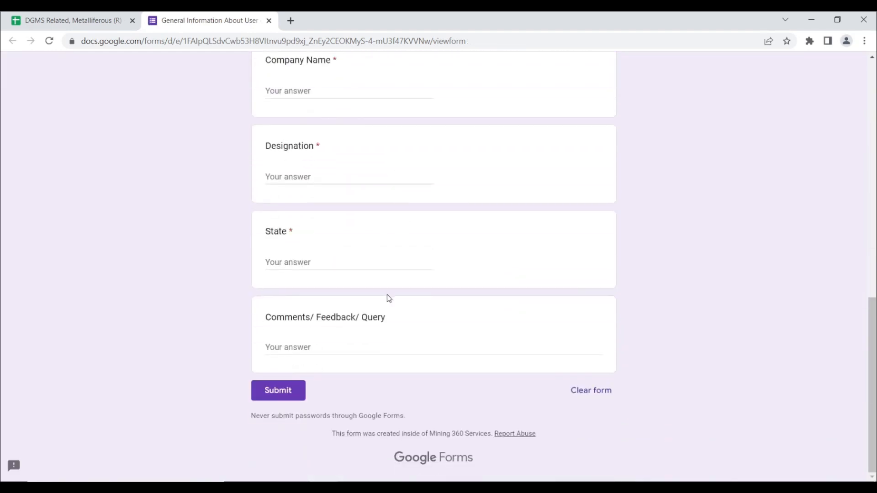
click(67, 20)
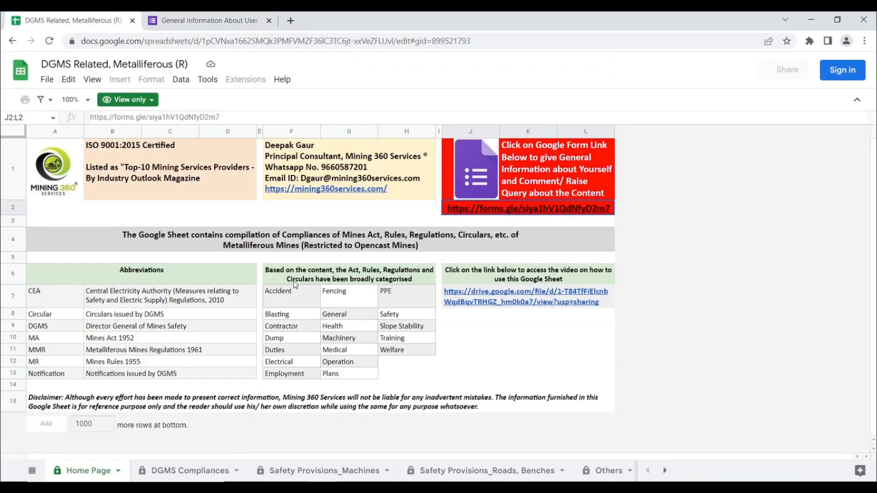
- Show the mining360services.com link preview card from cell G1
click(348, 168)
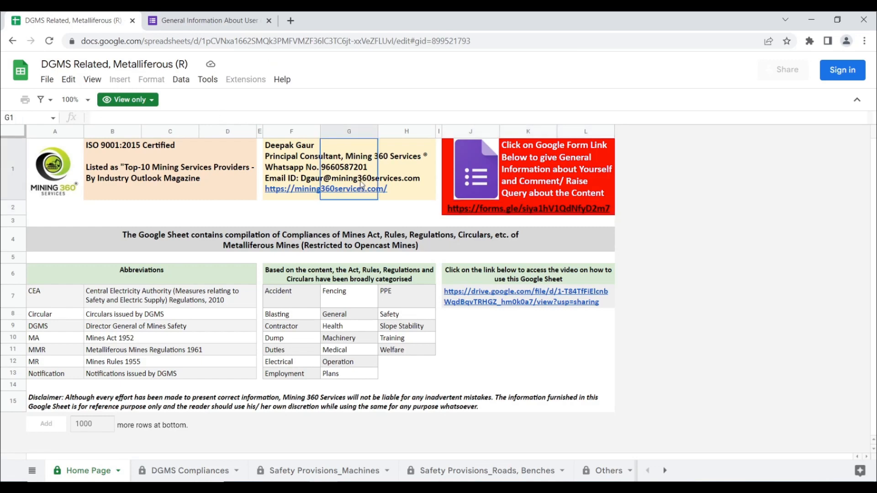
mouse_move(325, 188)
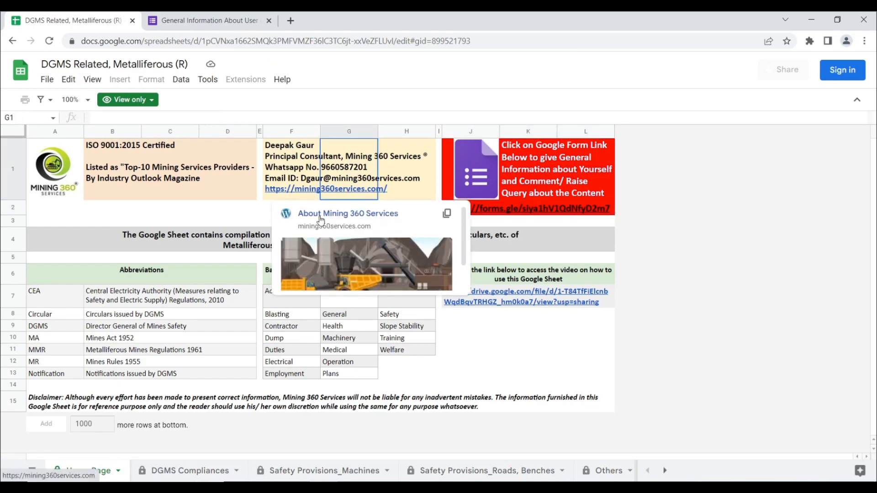